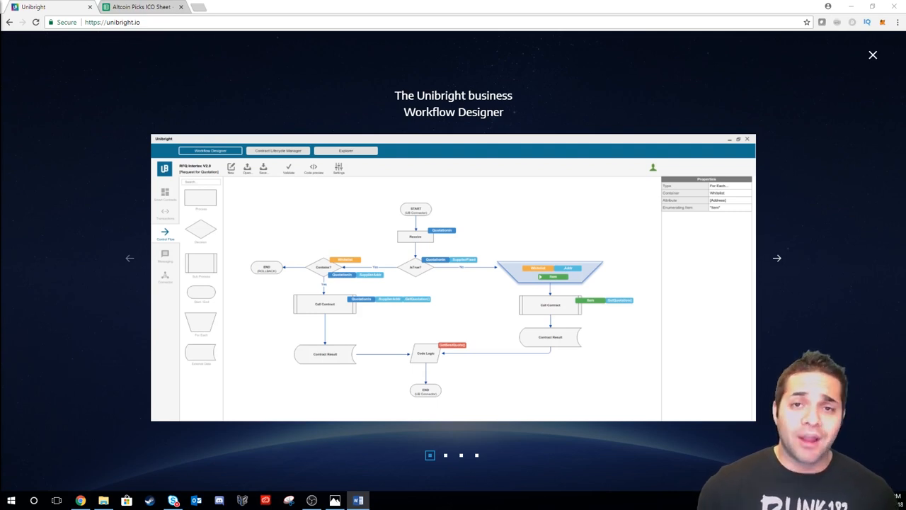
# - Advance the product showcase to the Connector slide and close it to reveal Use Cases
pyautogui.click(775, 258)
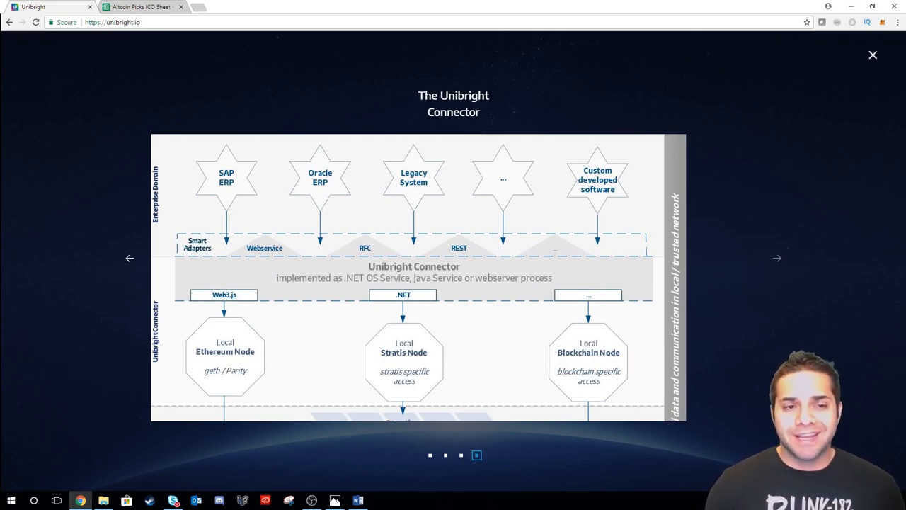
pyautogui.click(872, 54)
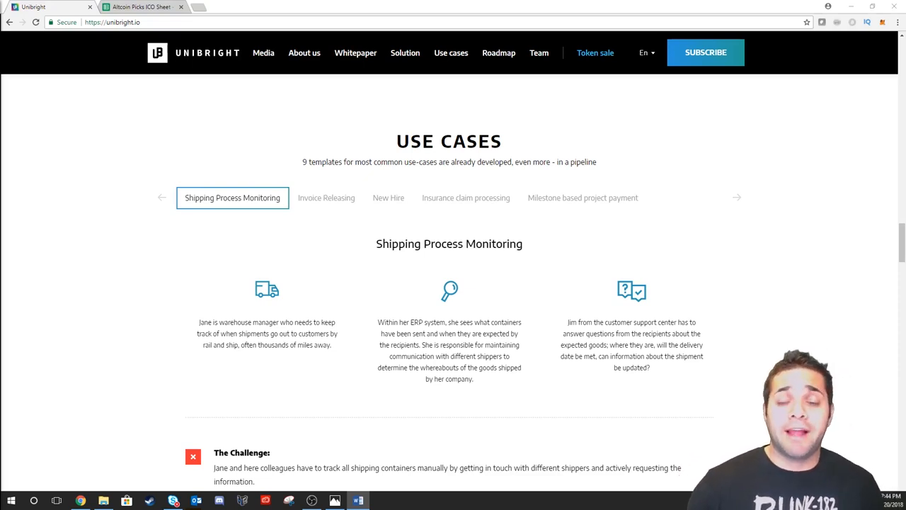
pyautogui.moveTo(326, 198)
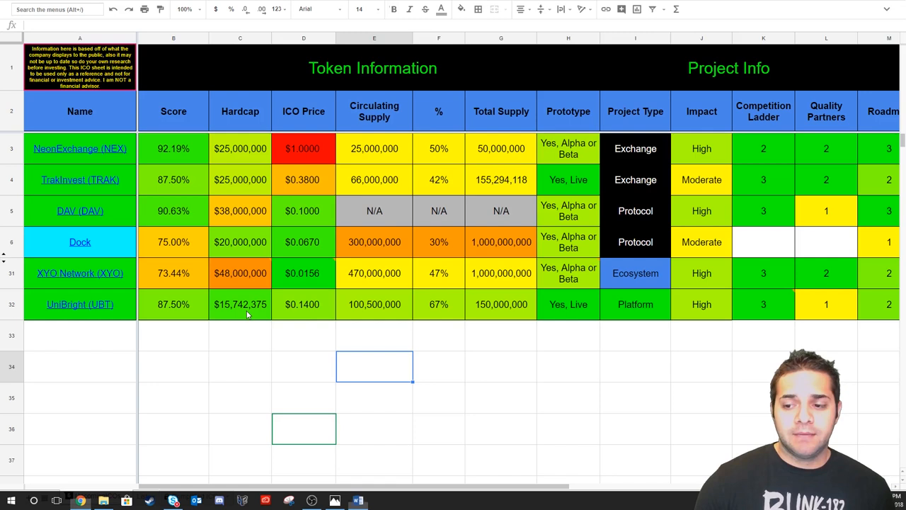
pyautogui.click(241, 305)
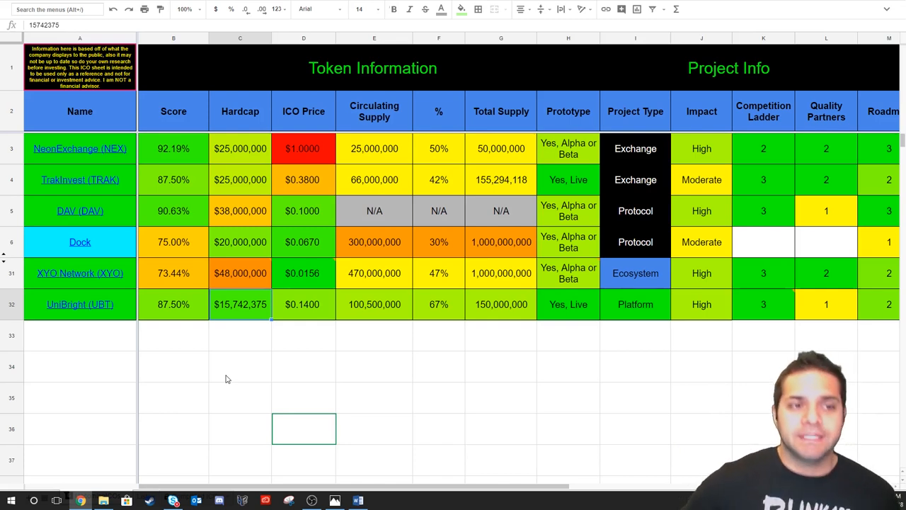
pyautogui.moveTo(357, 281)
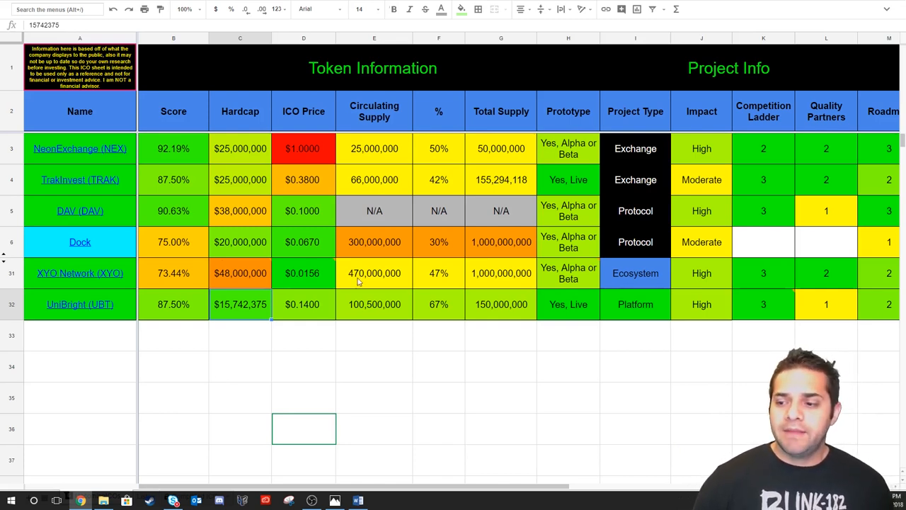
pyautogui.click(501, 303)
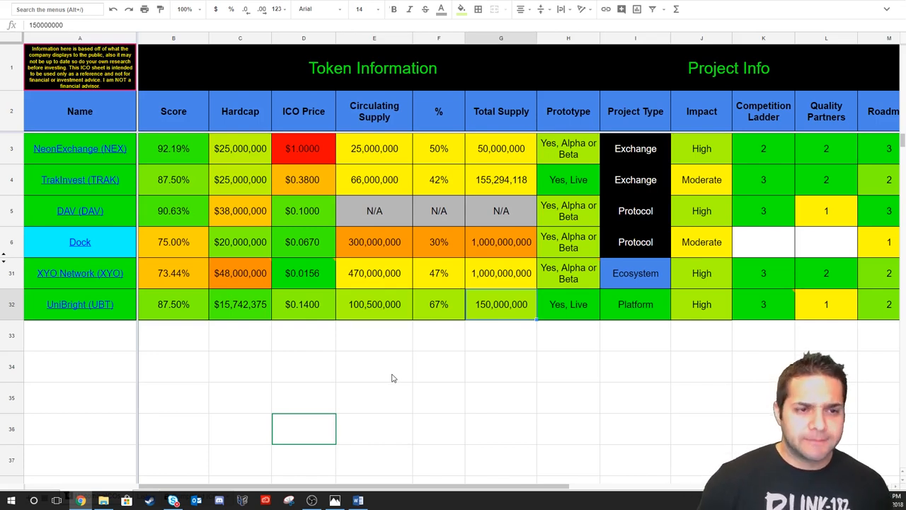
pyautogui.click(567, 303)
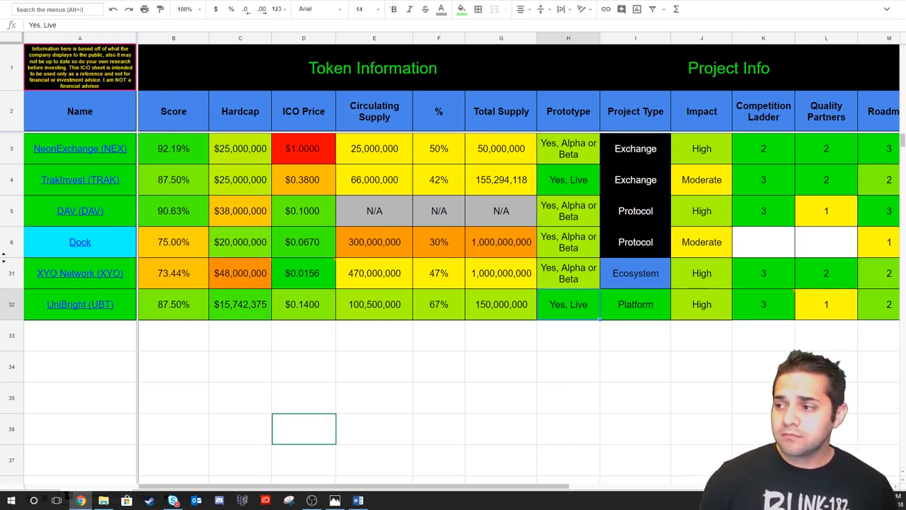
pyautogui.click(634, 304)
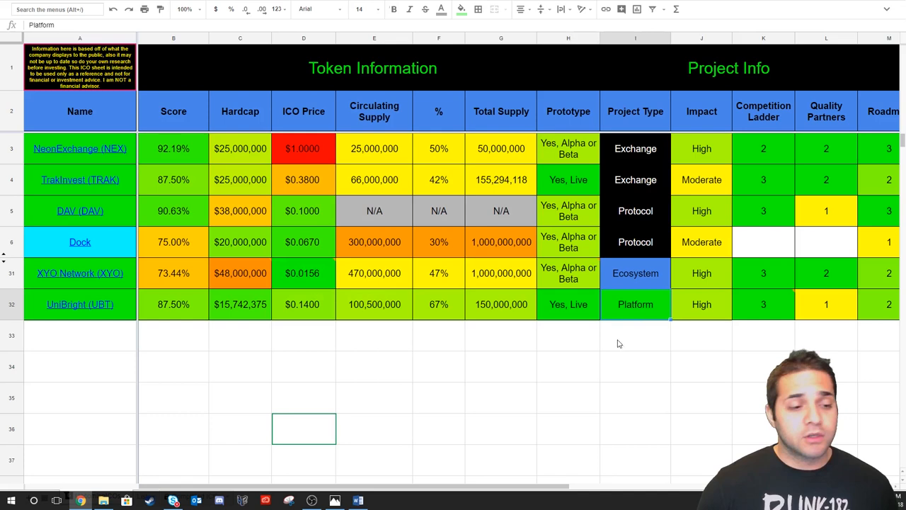
pyautogui.moveTo(555, 398)
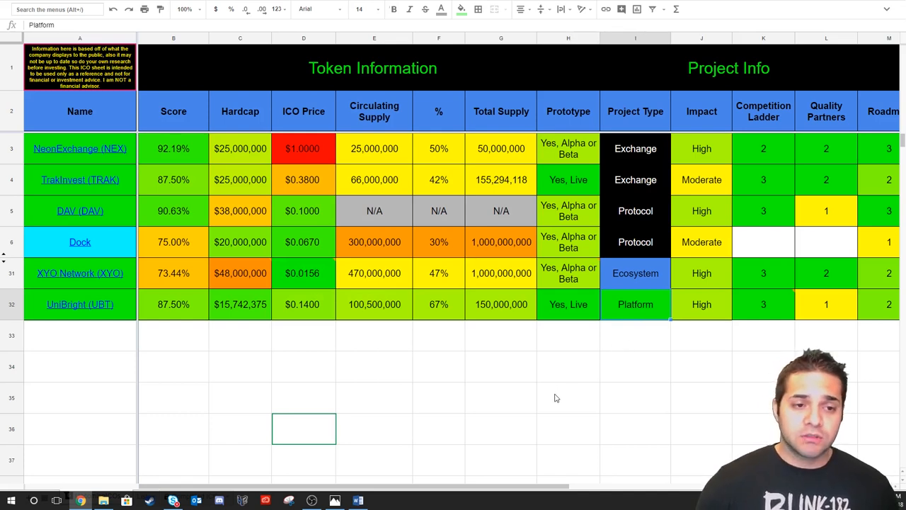
pyautogui.moveTo(79, 305)
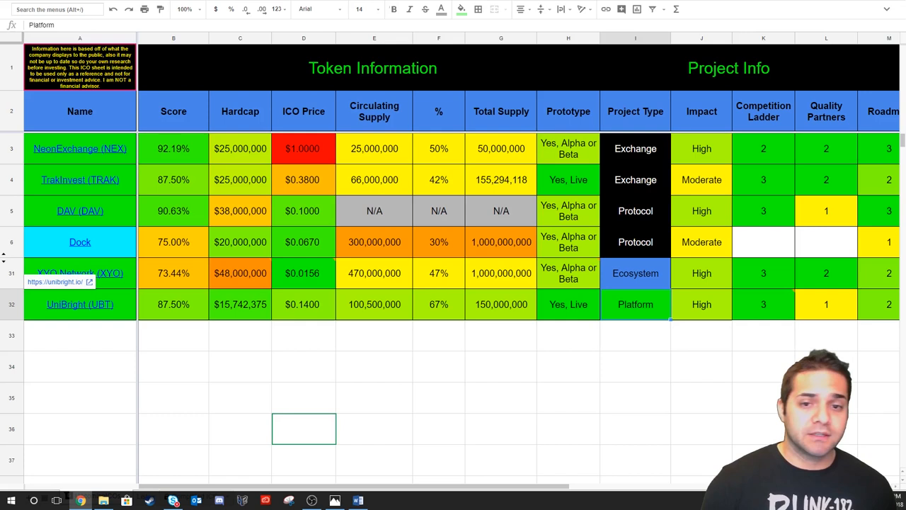
pyautogui.click(700, 303)
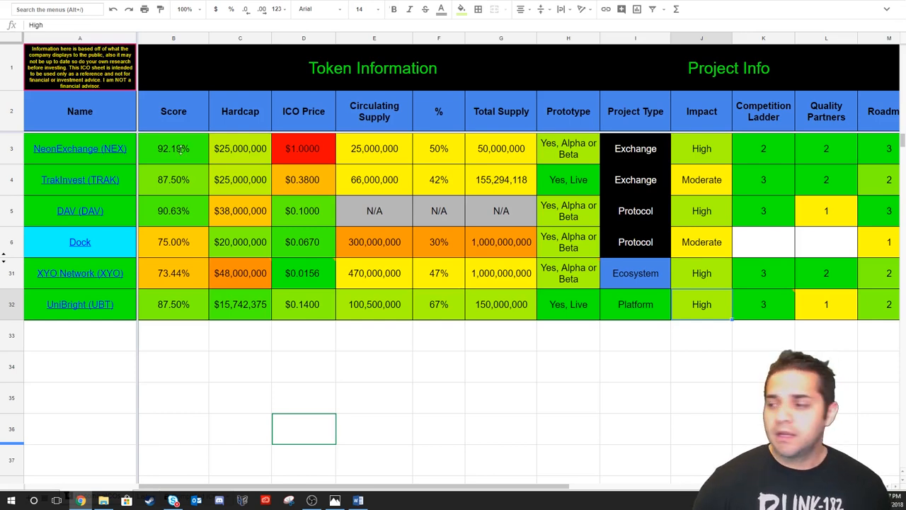
pyautogui.click(763, 305)
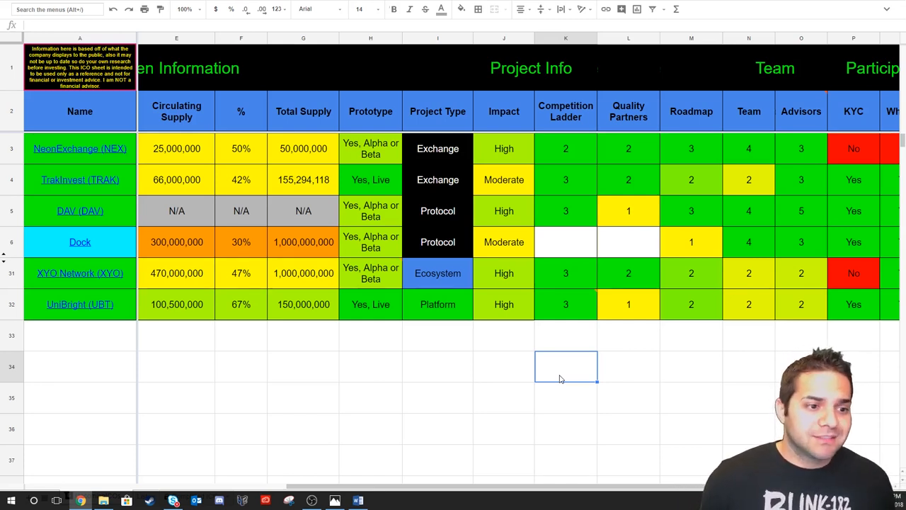
pyautogui.moveTo(790, 215)
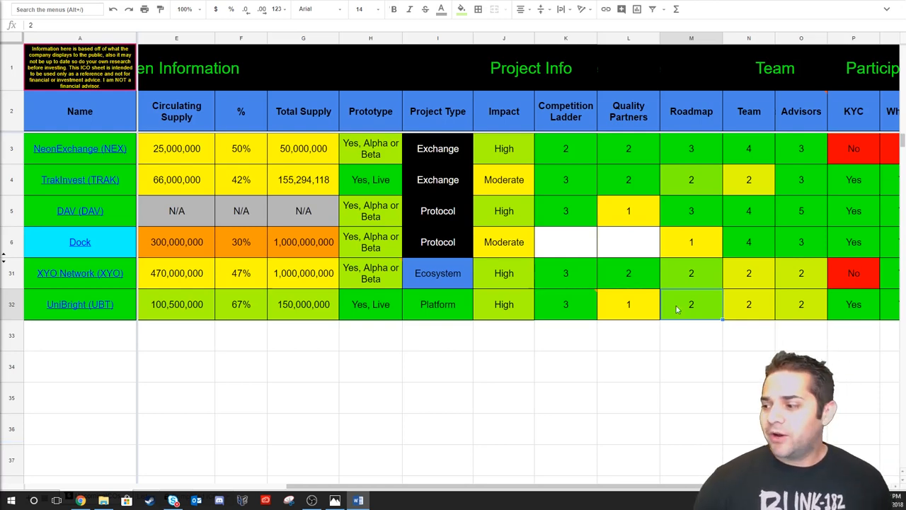
pyautogui.hscroll(3)
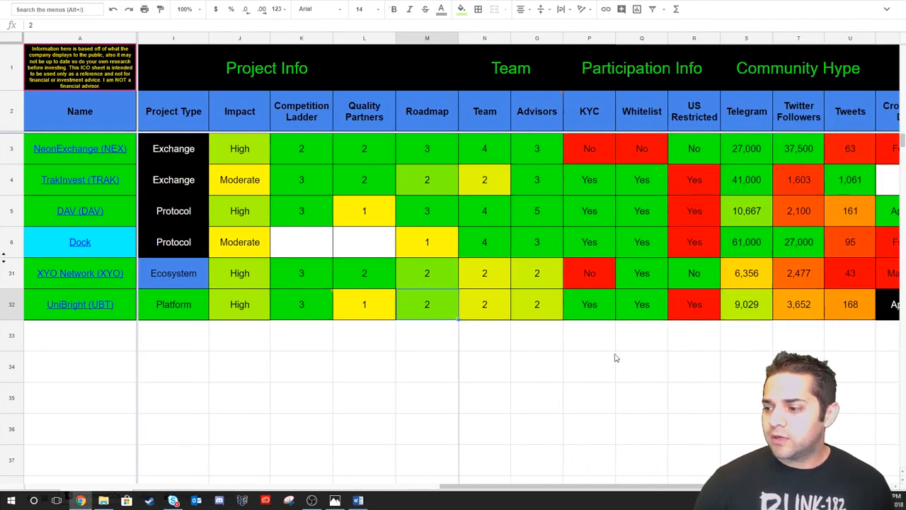
pyautogui.moveTo(643, 323)
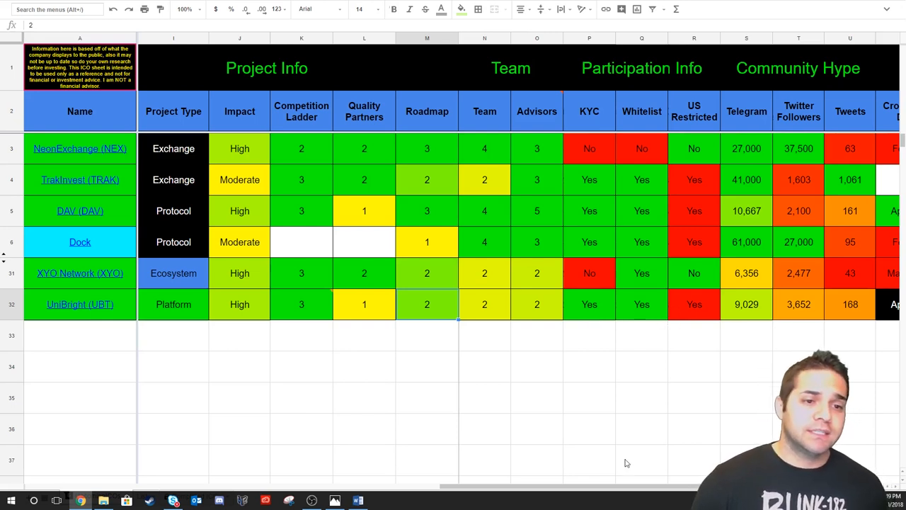
pyautogui.moveTo(34, 397)
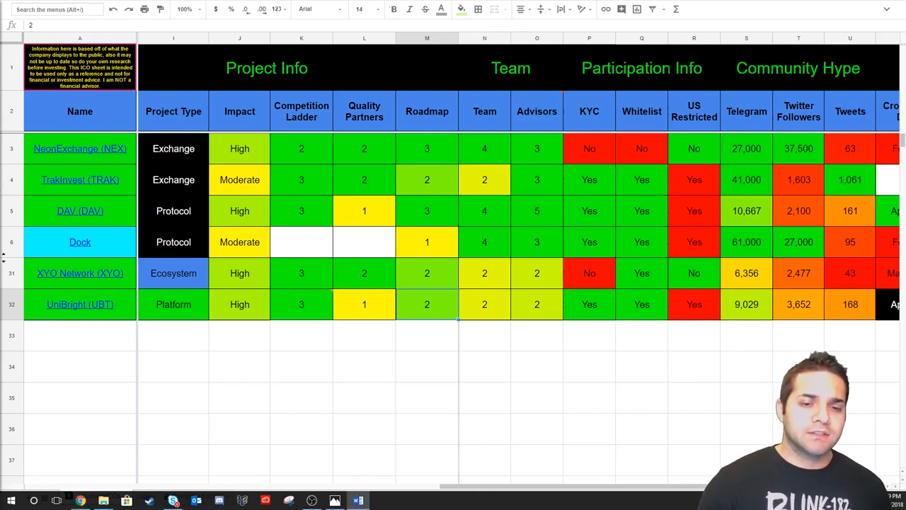
pyautogui.moveTo(803, 318)
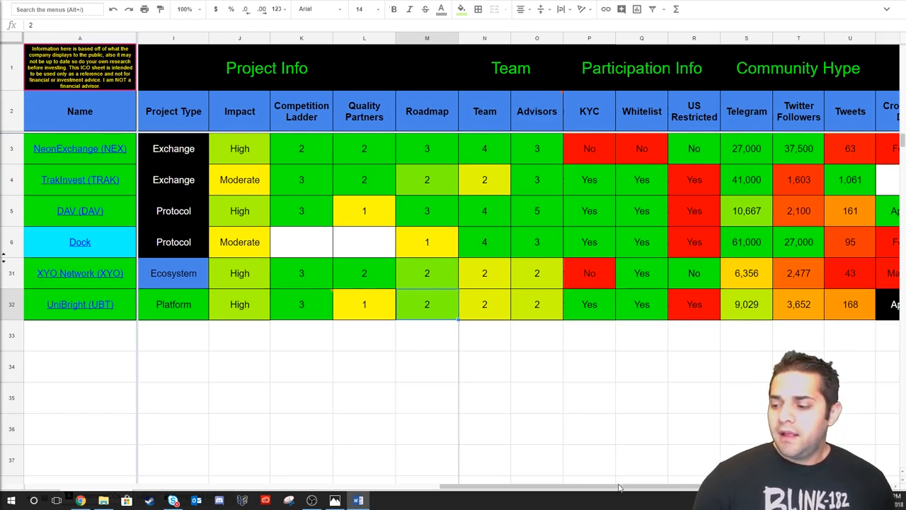
pyautogui.hscroll(3)
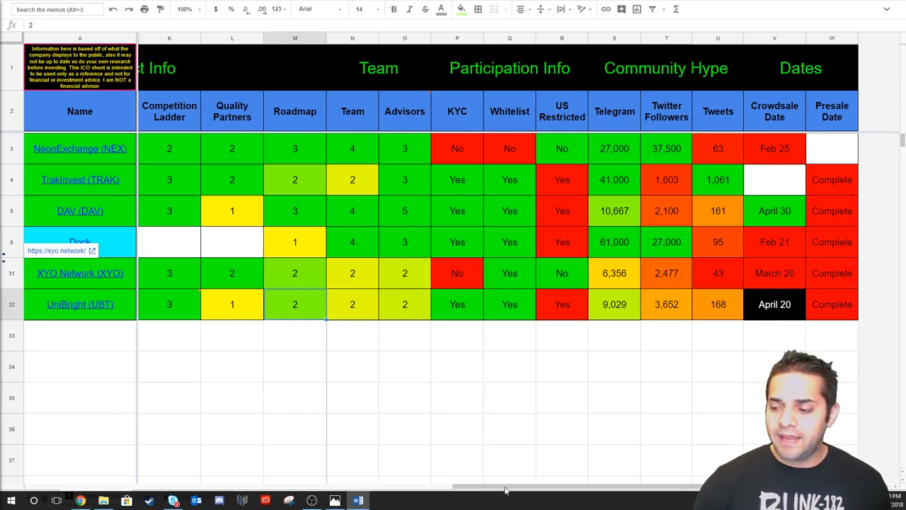
pyautogui.hscroll(-3)
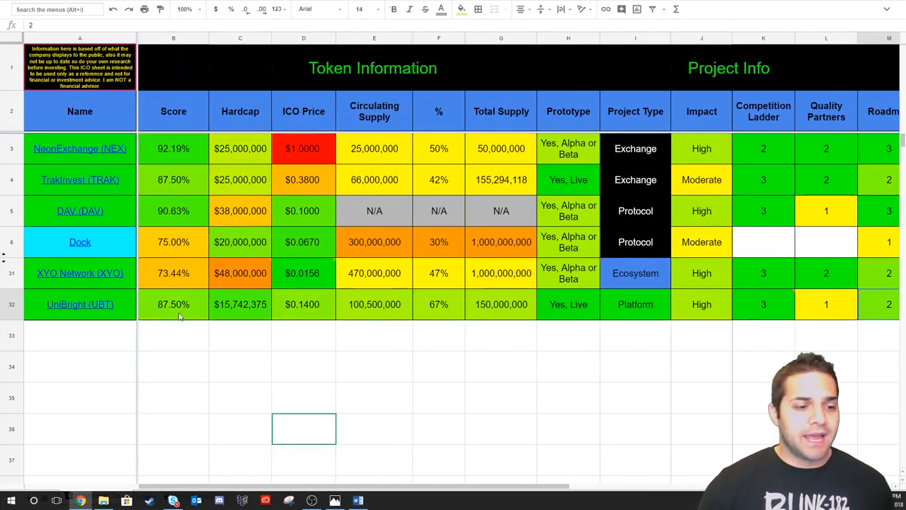